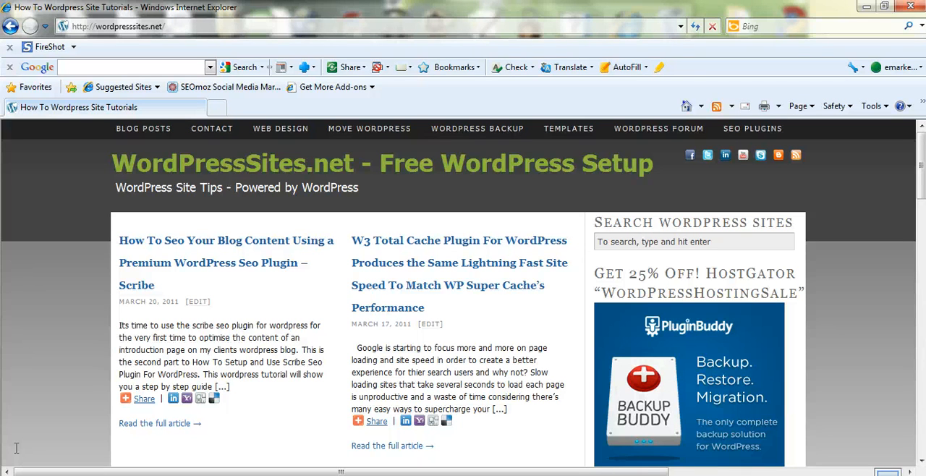
mouse_move(658, 129)
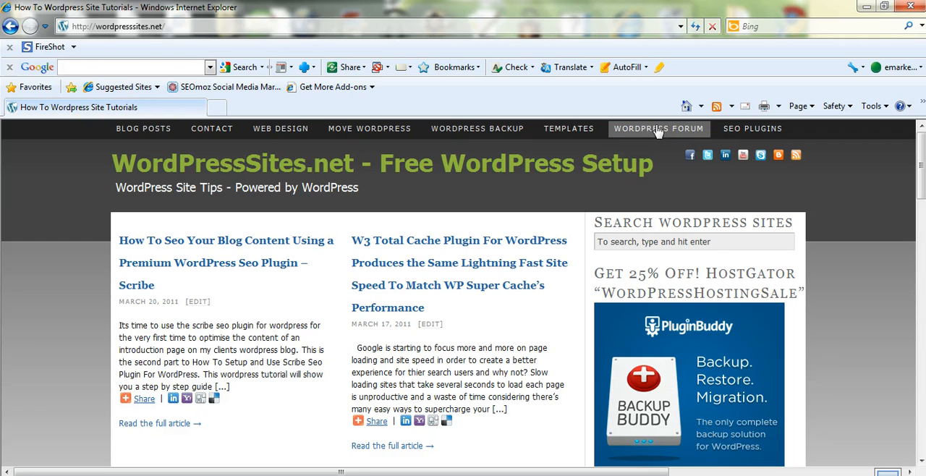
mouse_move(86, 431)
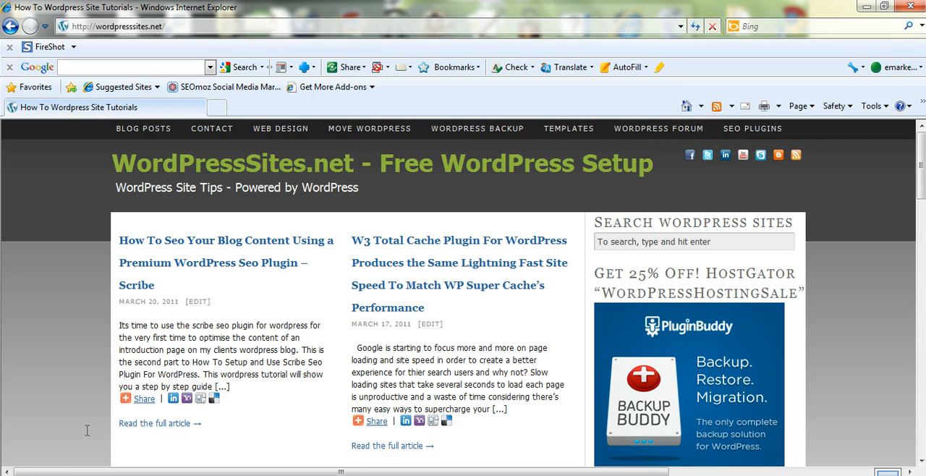
Go to the site's WordPress support forum from the top navigation bar.
click(658, 128)
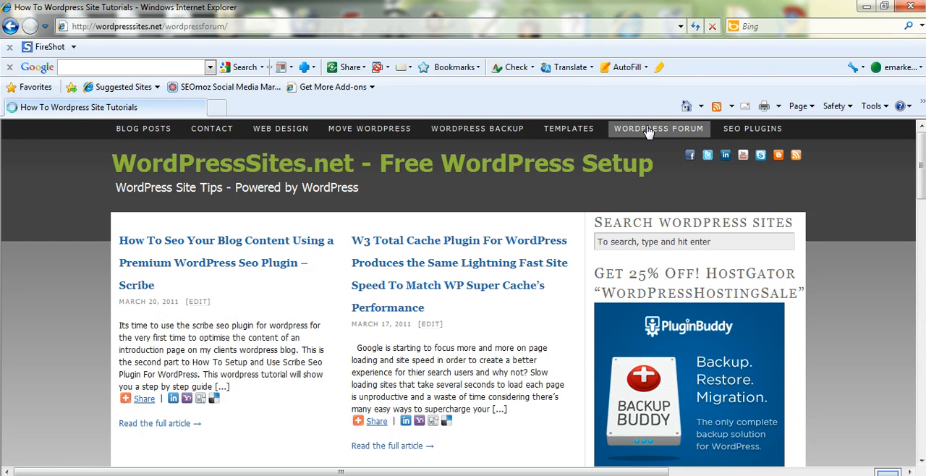
Load the phpBB forum index and scroll down to view its forum categories.
click(658, 128)
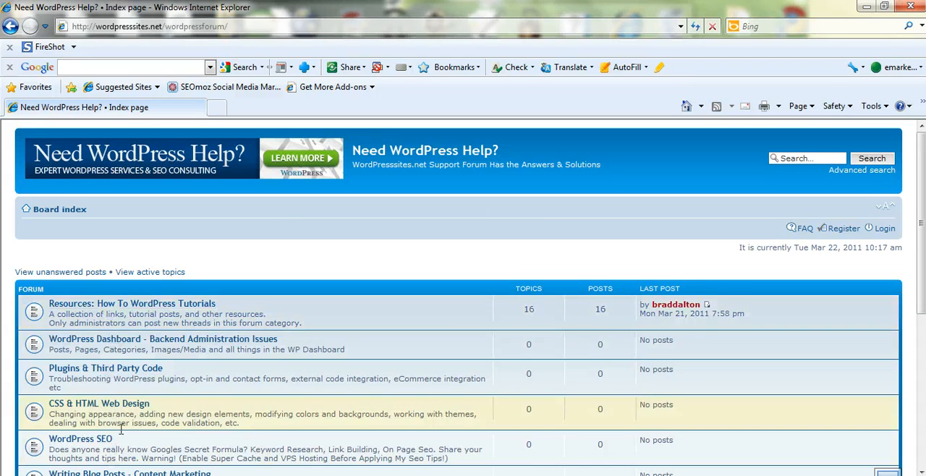
mouse_move(133, 304)
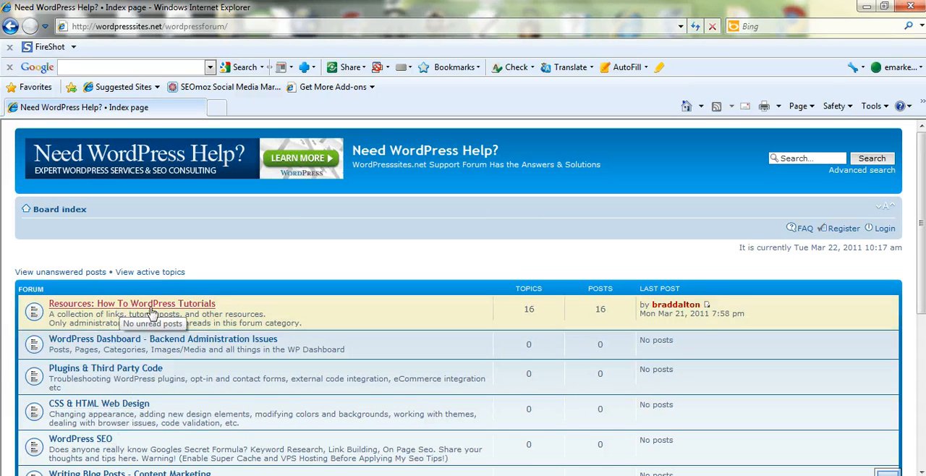
mouse_move(115, 448)
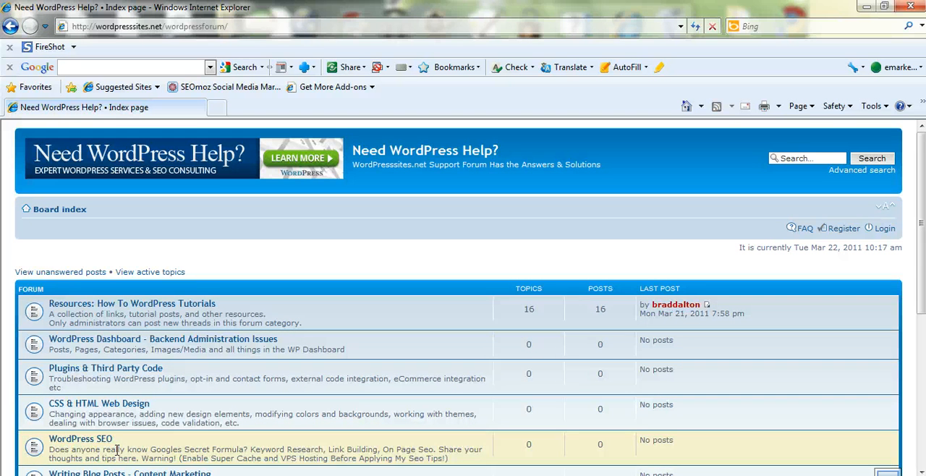
scroll(down, 3)
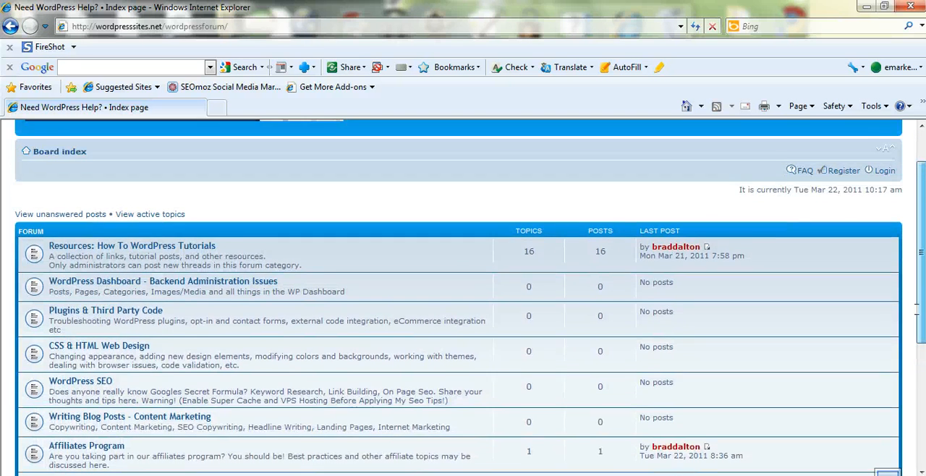
scroll(down, 3)
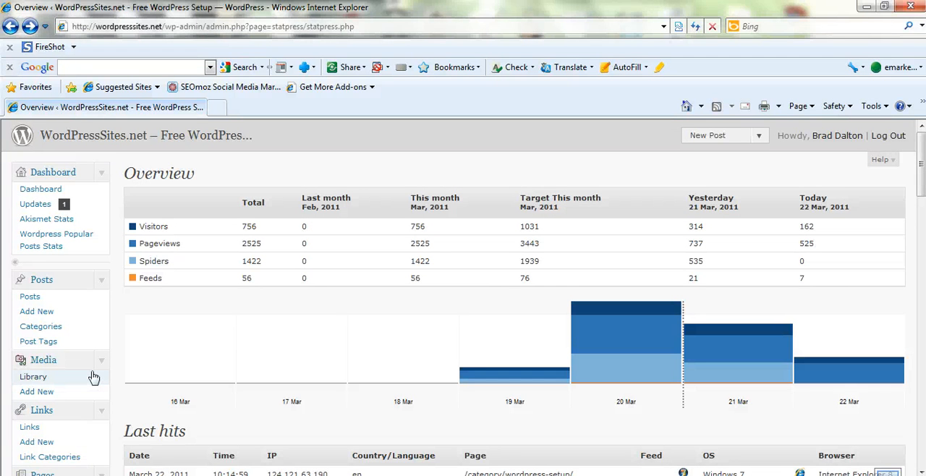
mouse_move(390, 327)
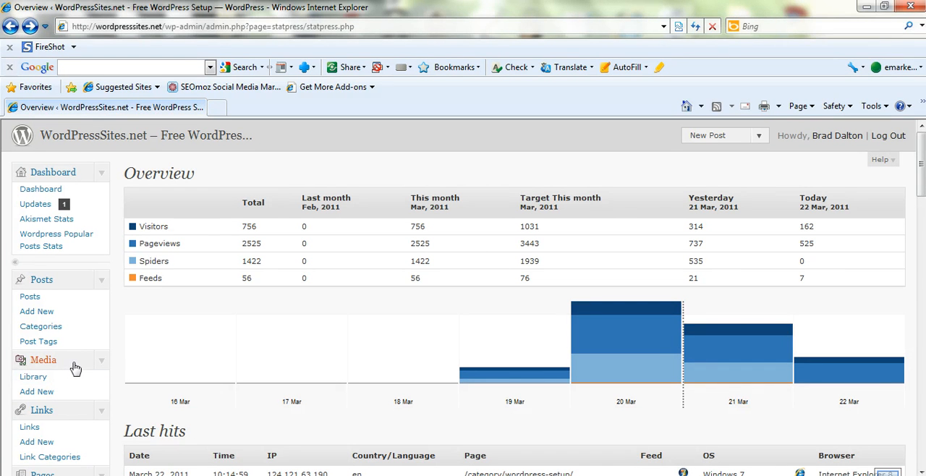
mouse_move(34, 376)
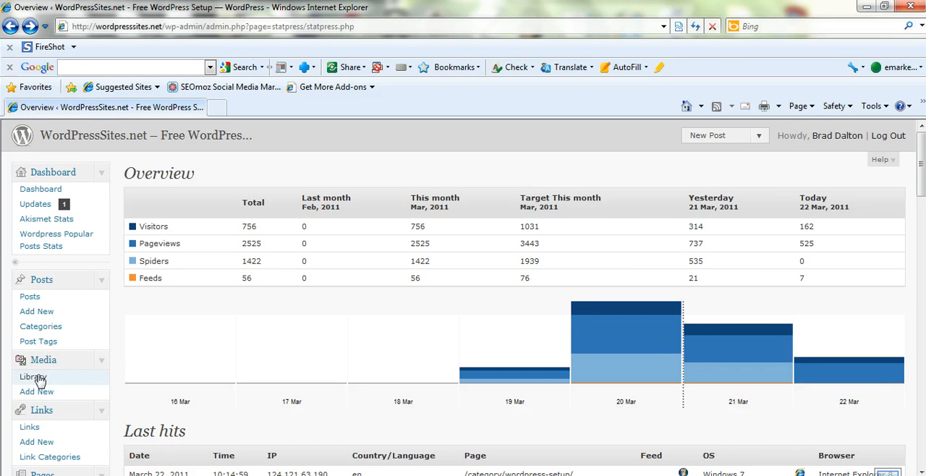
mouse_move(36, 391)
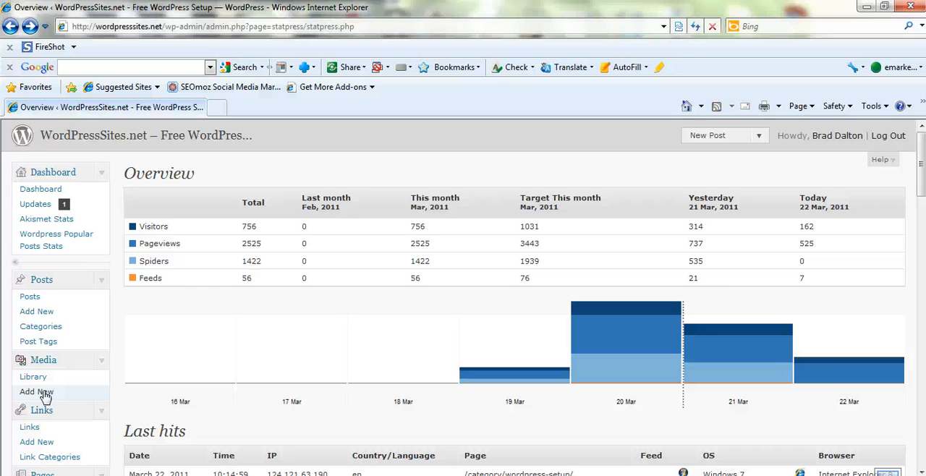
mouse_move(32, 376)
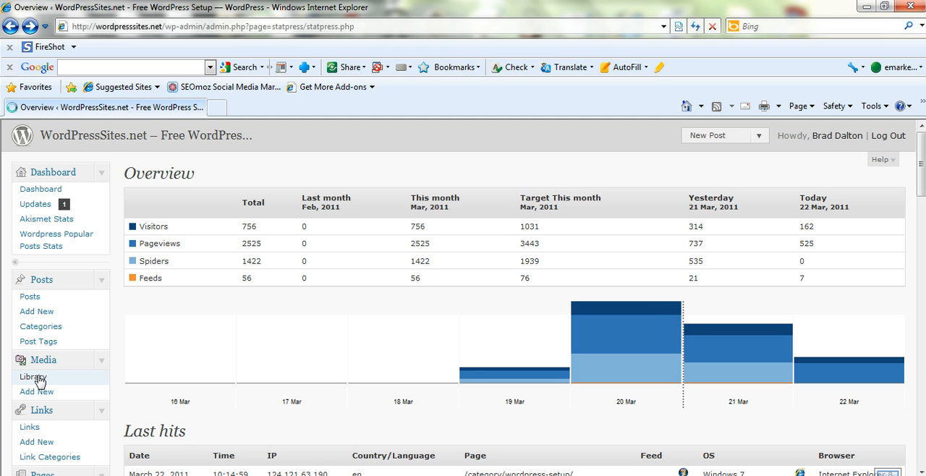
Open the Media Library from the admin sidebar's Media menu.
click(31, 376)
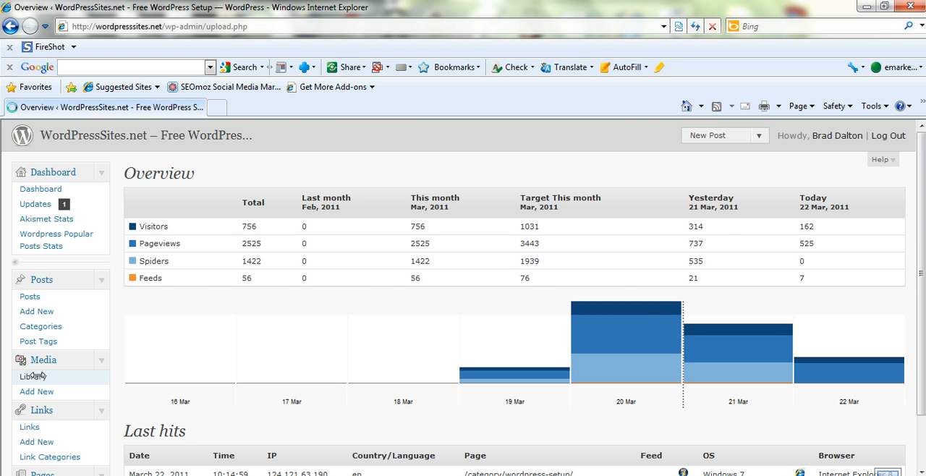
Load the Media Library list of 145 uploaded files and review the first entries.
click(35, 376)
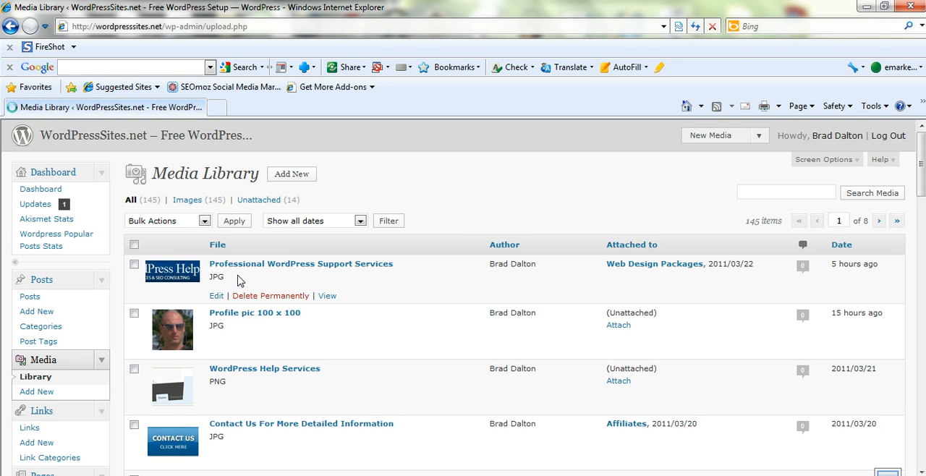
mouse_move(914, 190)
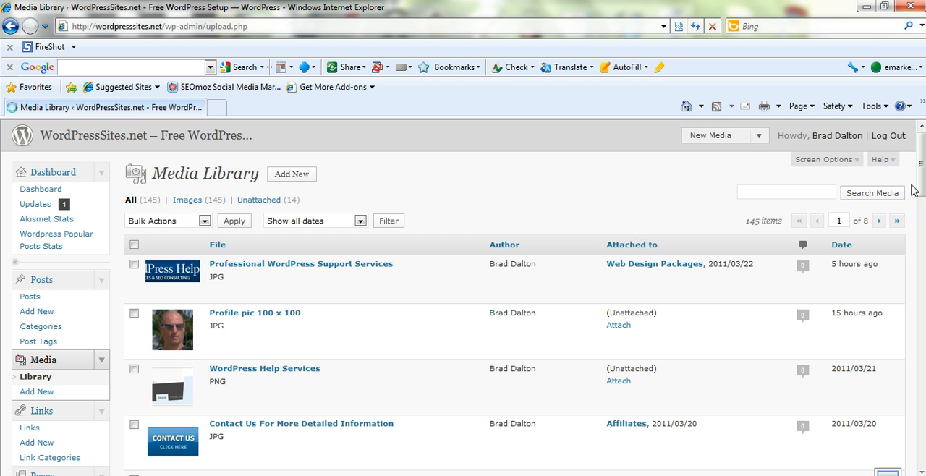
scroll(down, 3)
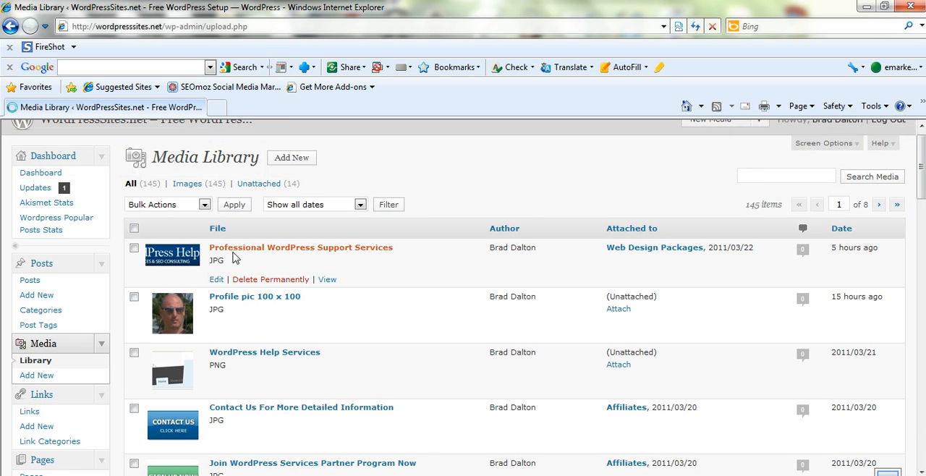
mouse_move(217, 282)
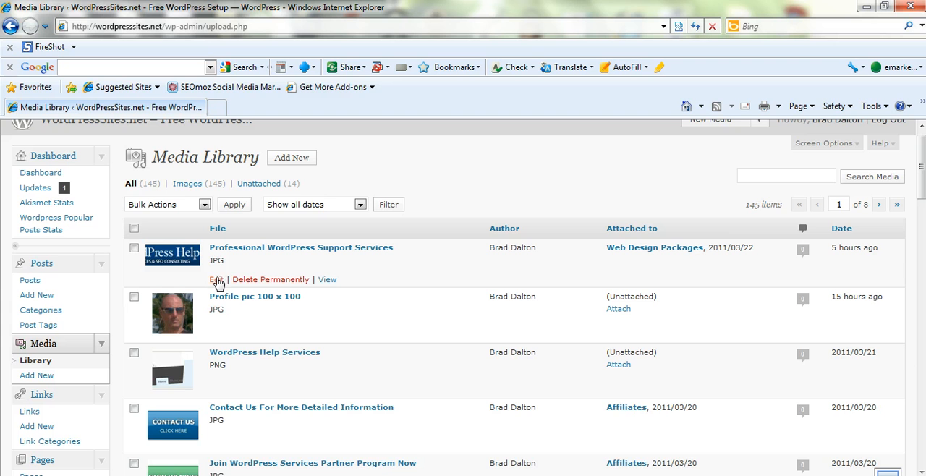
mouse_move(271, 279)
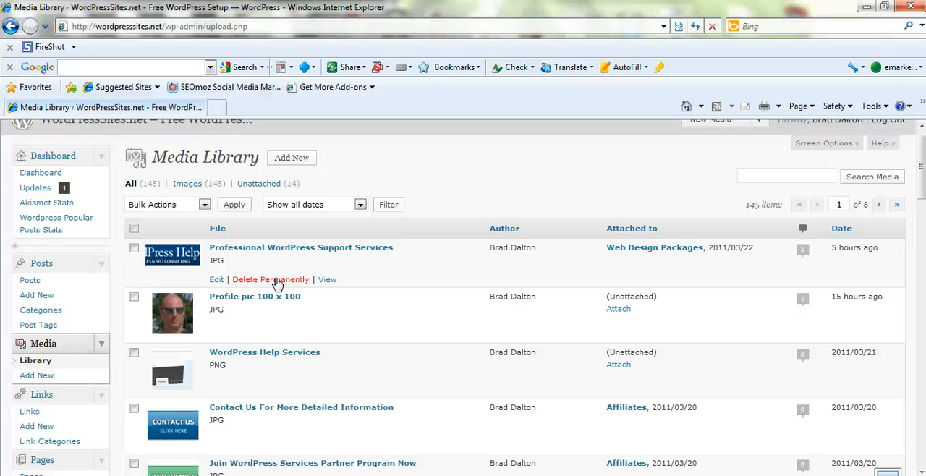
mouse_move(327, 279)
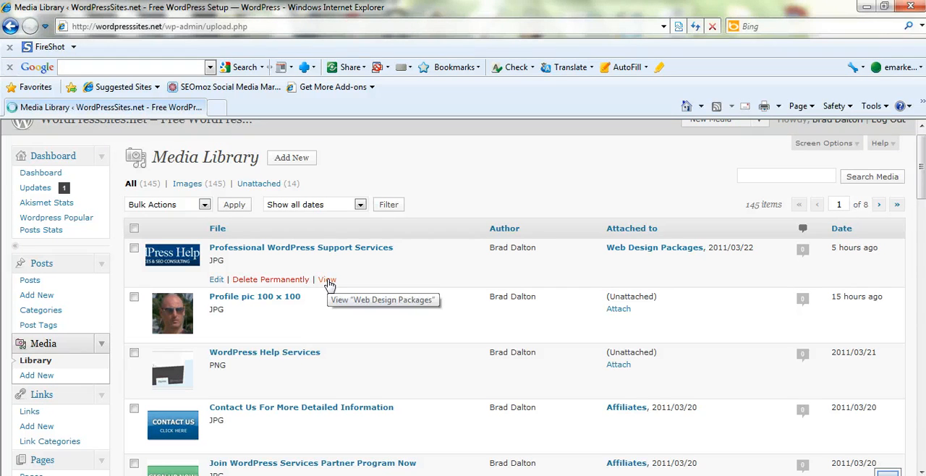
View the Professional WordPress Support Services attachment page on the live site.
click(327, 279)
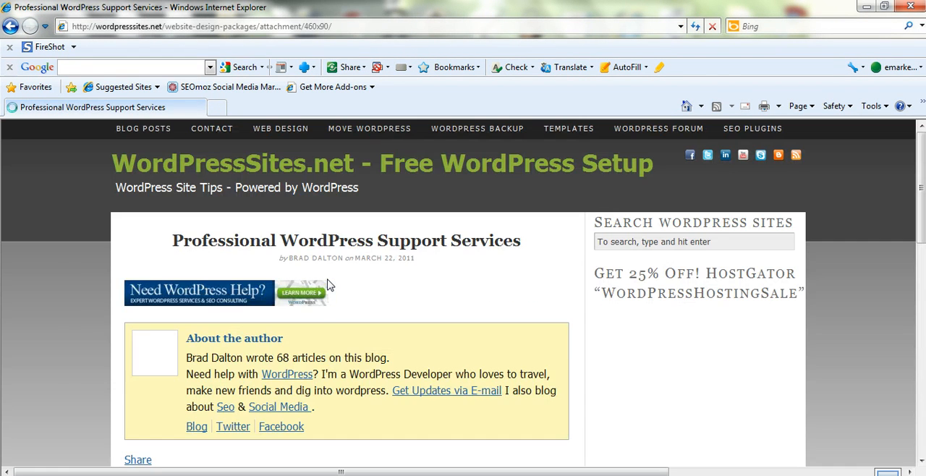
mouse_move(159, 295)
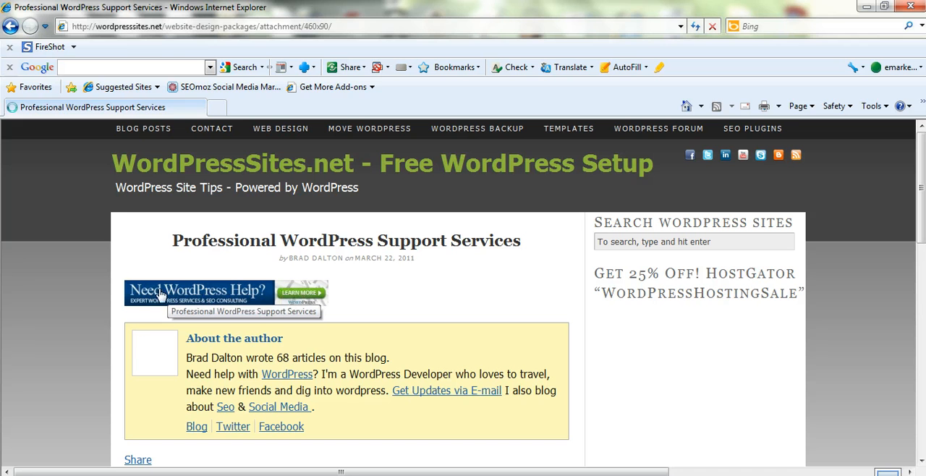
mouse_move(323, 299)
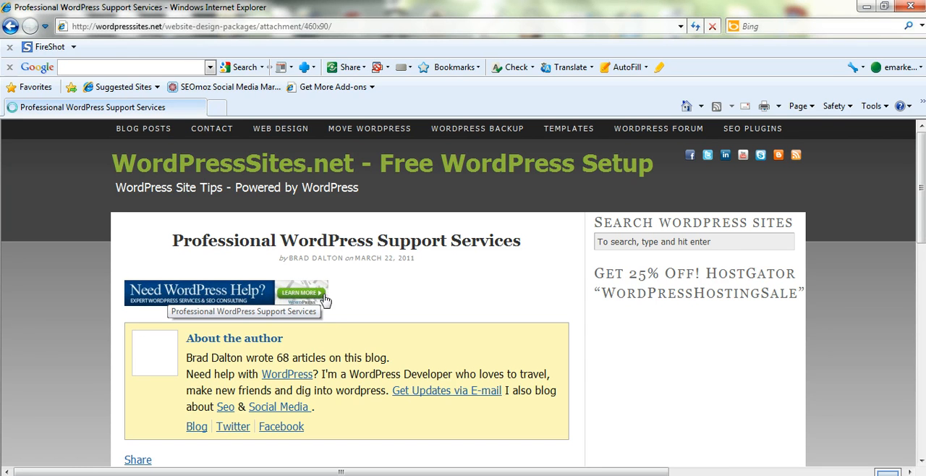
mouse_move(154, 299)
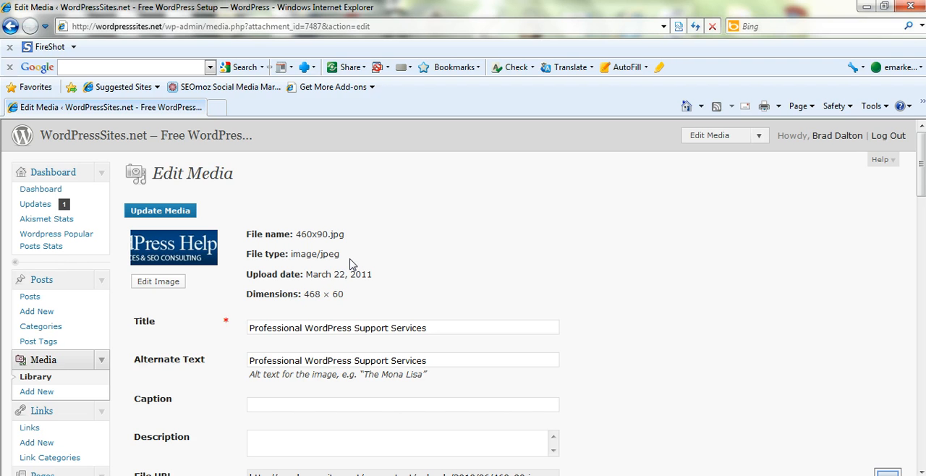
mouse_move(781, 356)
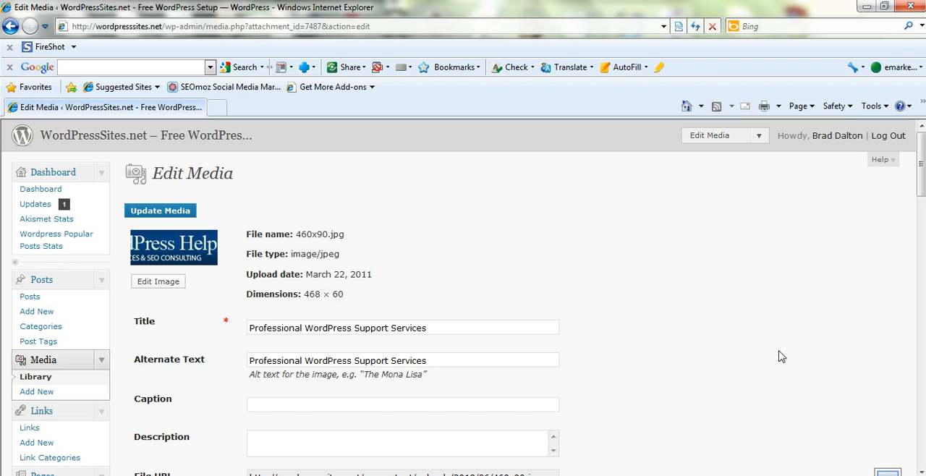
Review the Edit Media fields and launch the image editor for this attachment.
scroll(down, 3)
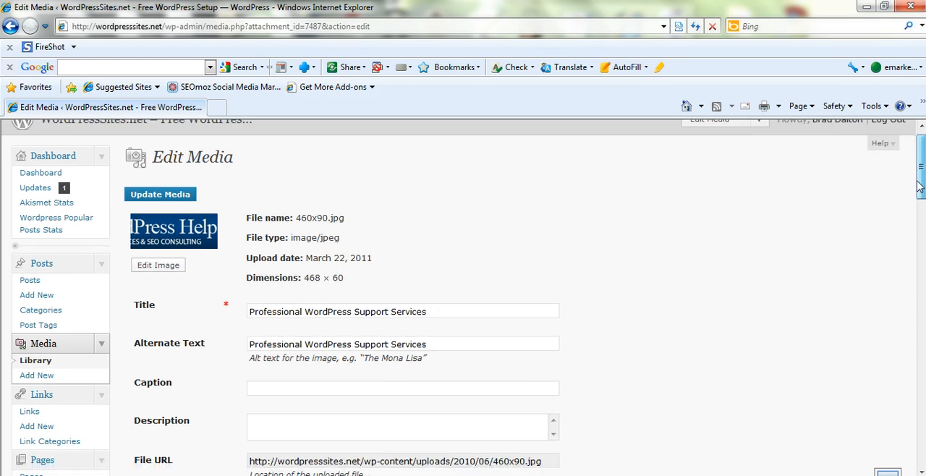
scroll(down, 3)
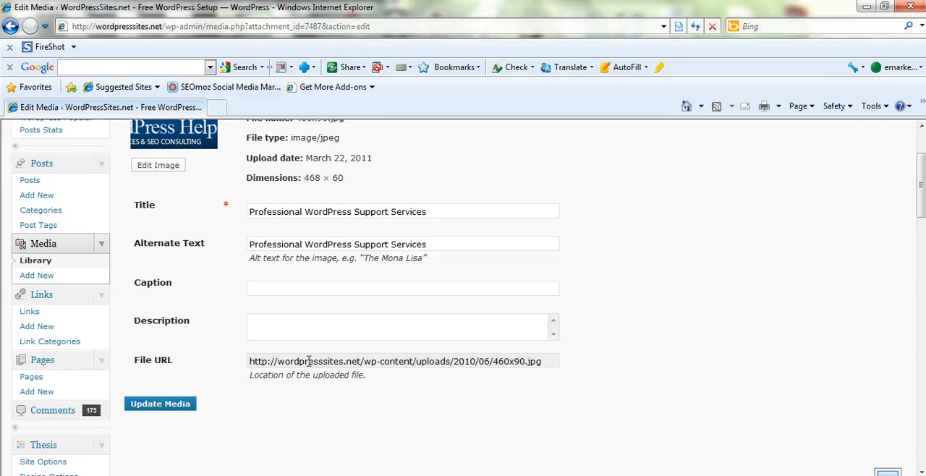
mouse_move(519, 361)
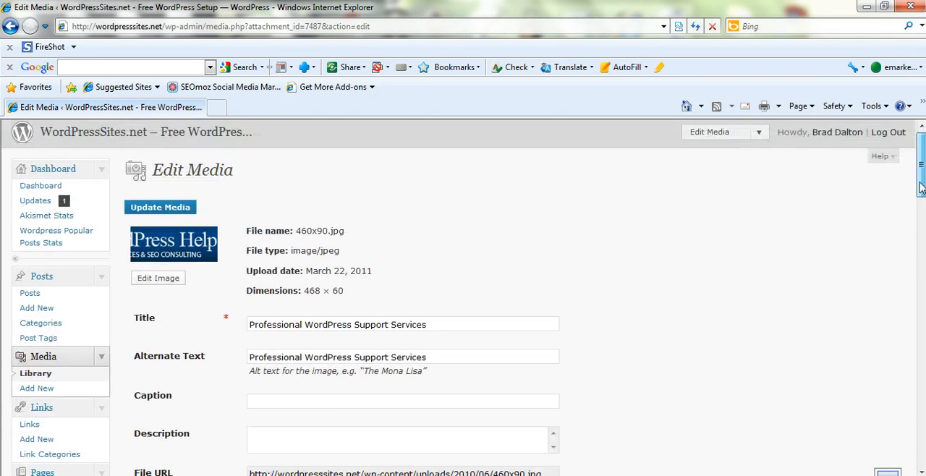
scroll(down, 3)
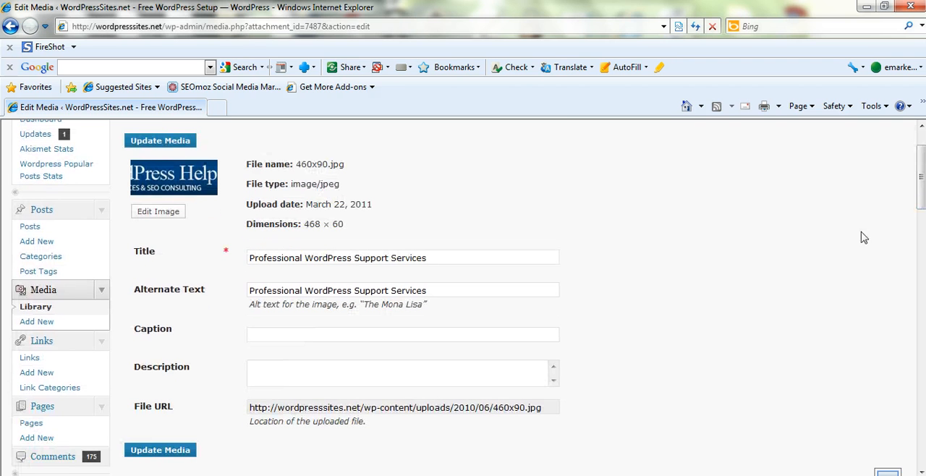
mouse_move(200, 375)
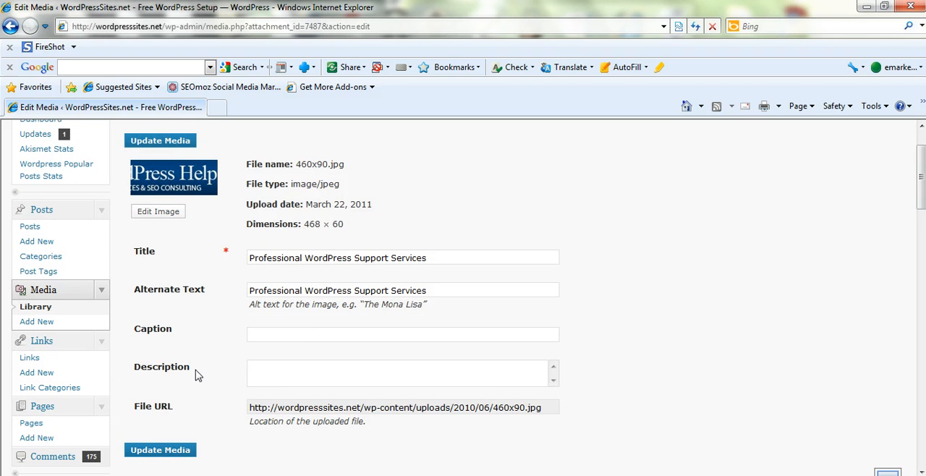
mouse_move(375, 418)
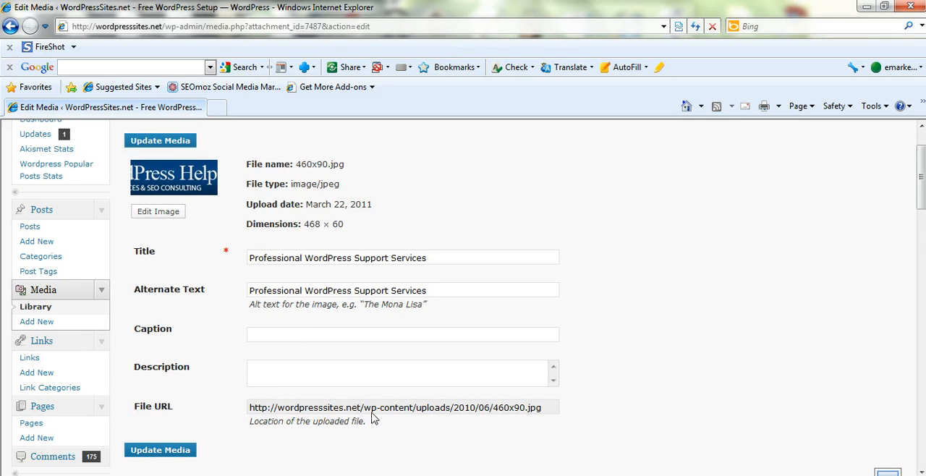
mouse_move(223, 402)
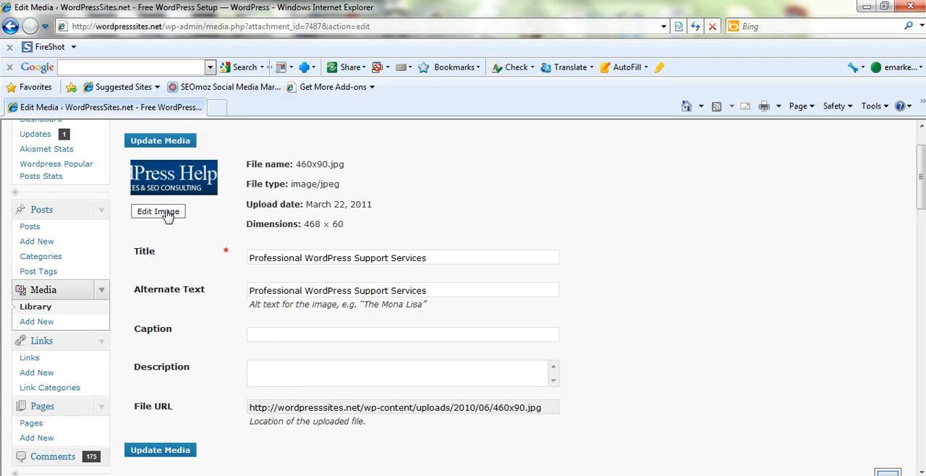
click(158, 211)
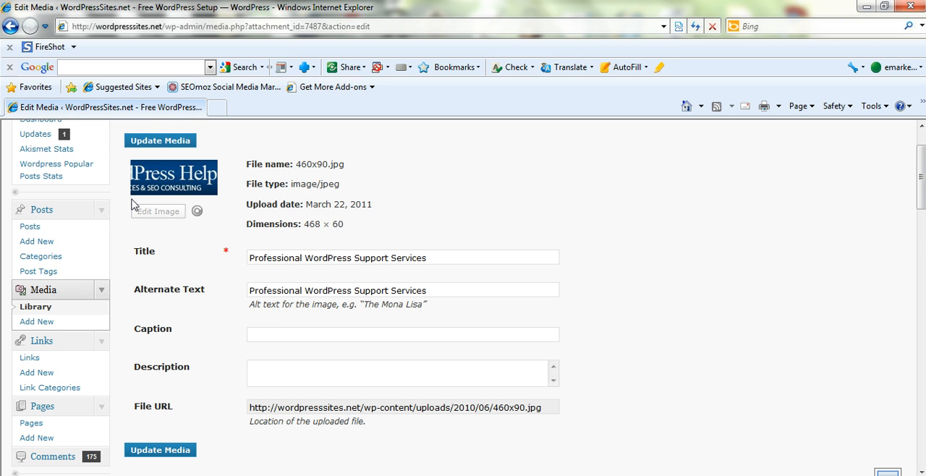
Load the image editor and look over its crop, scale and thumbnail settings.
click(156, 211)
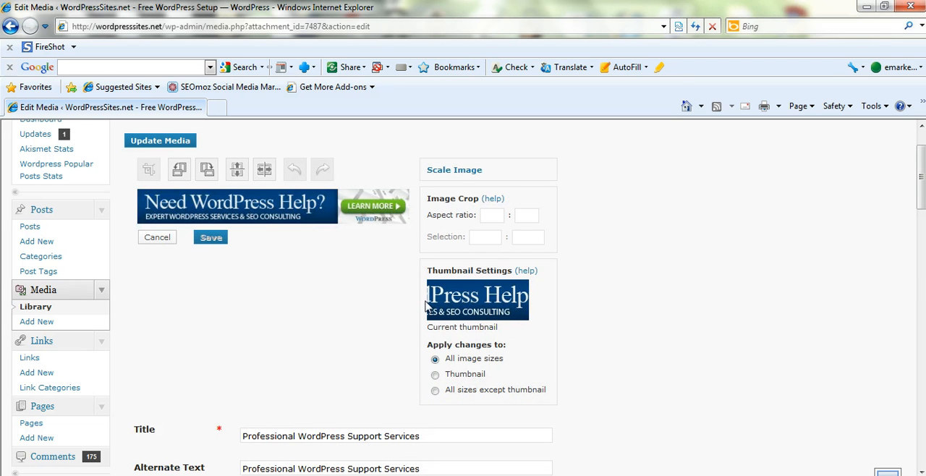
mouse_move(243, 272)
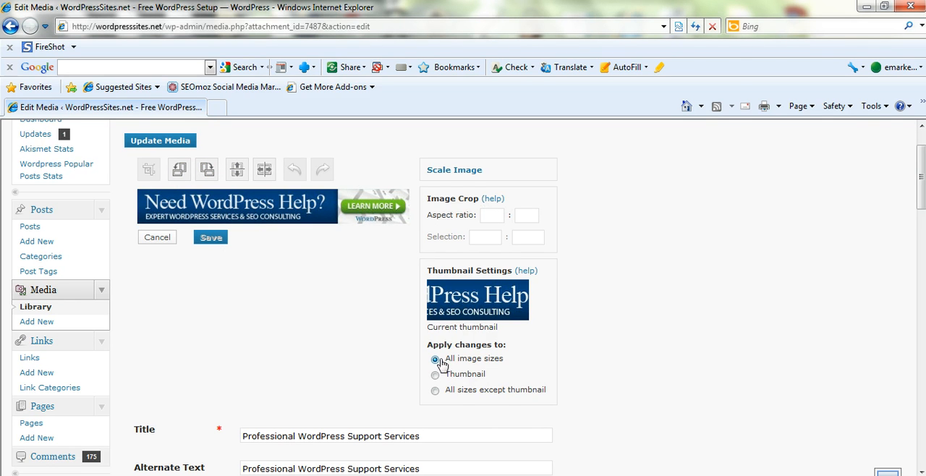
scroll(down, 3)
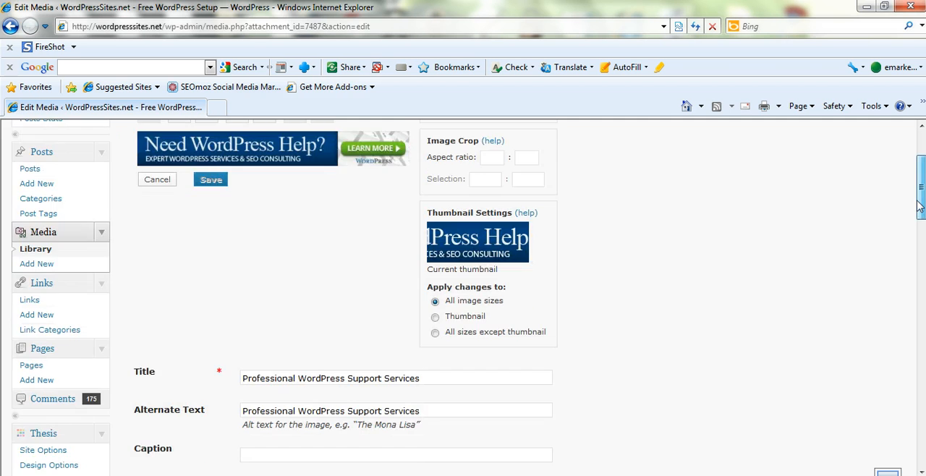
scroll(down, 3)
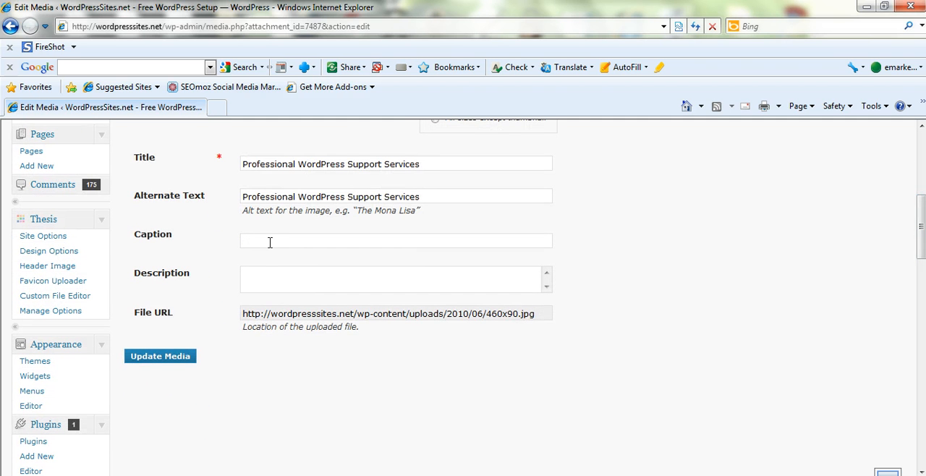
triple_click(330, 197)
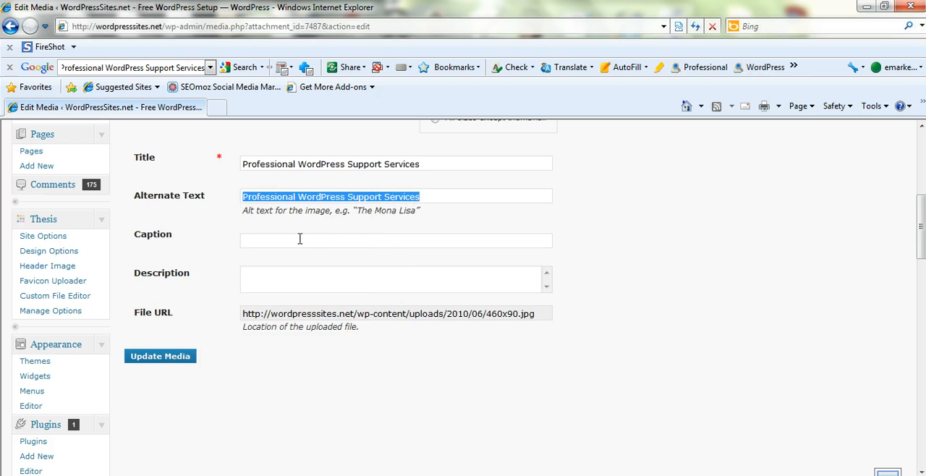
right_click(299, 240)
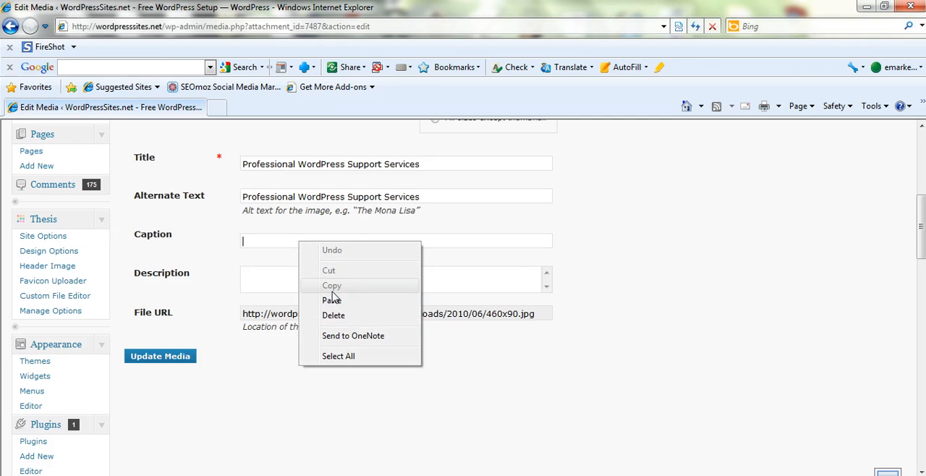
click(333, 301)
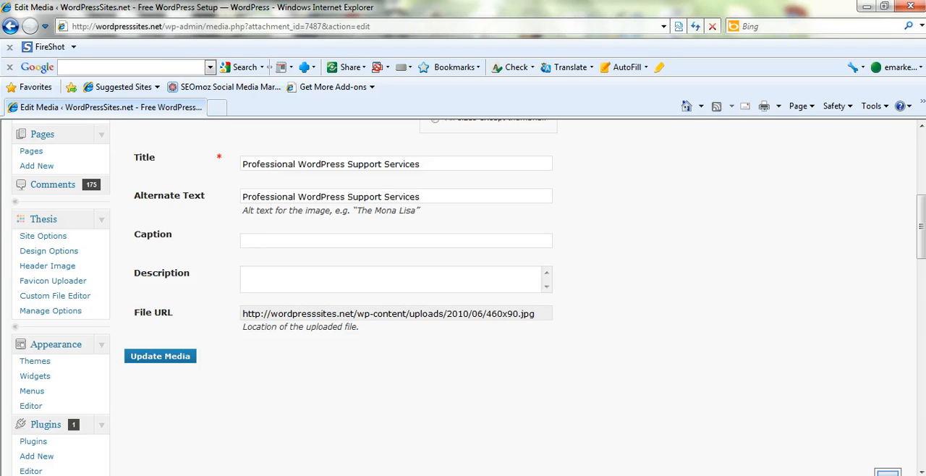
mouse_move(534, 188)
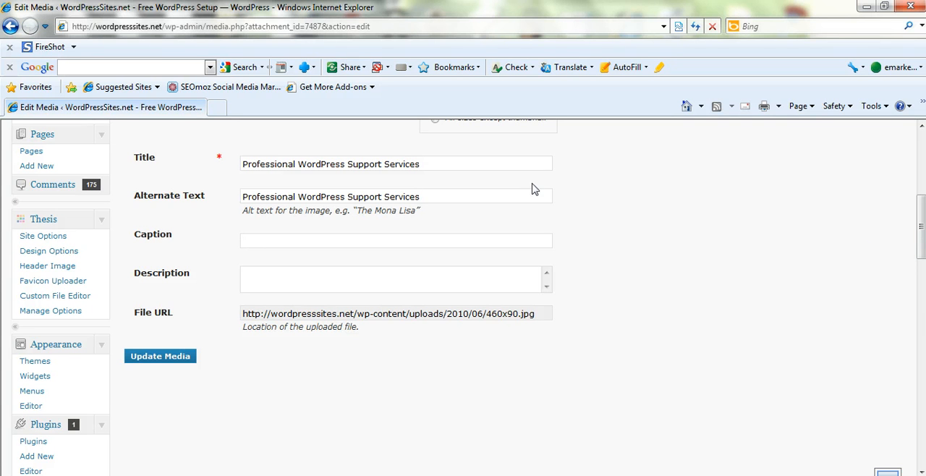
mouse_move(249, 211)
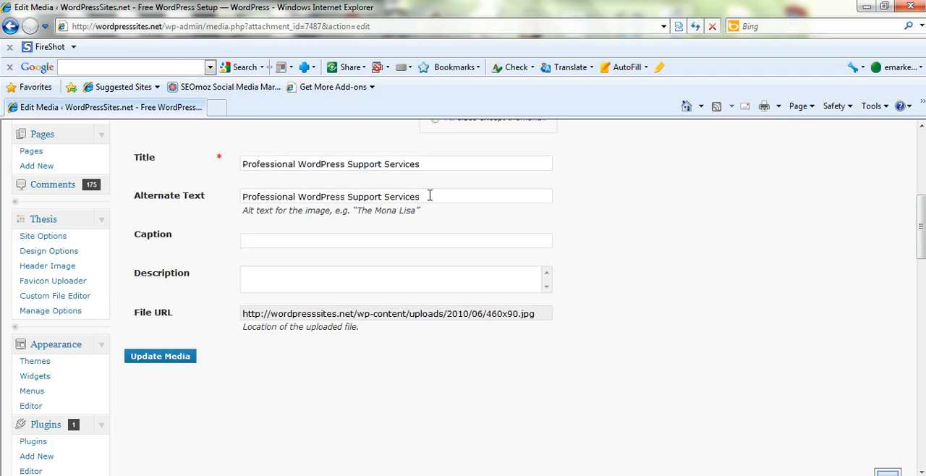
click(396, 240)
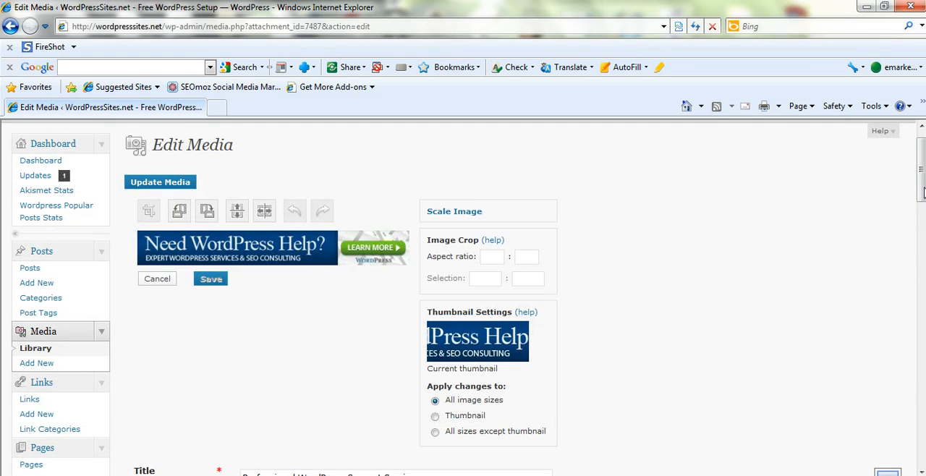
Save the attachment's changes with Update Media and return to the Media Library.
scroll(down, 3)
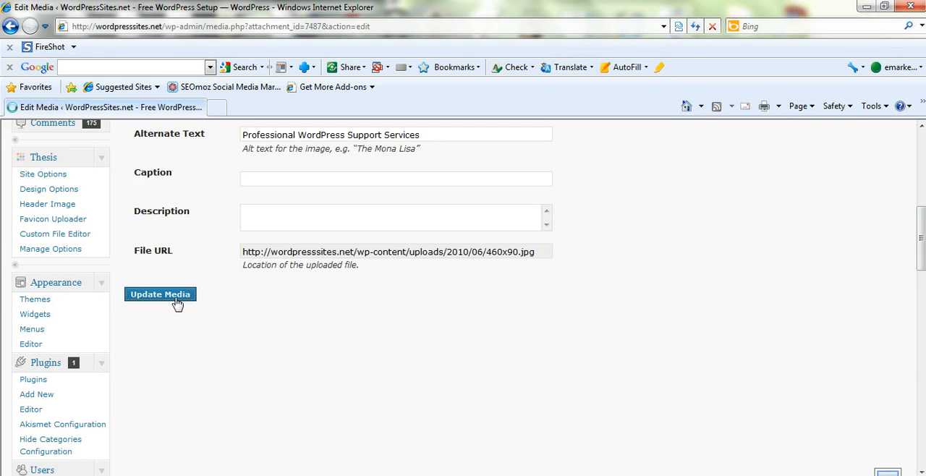
click(159, 294)
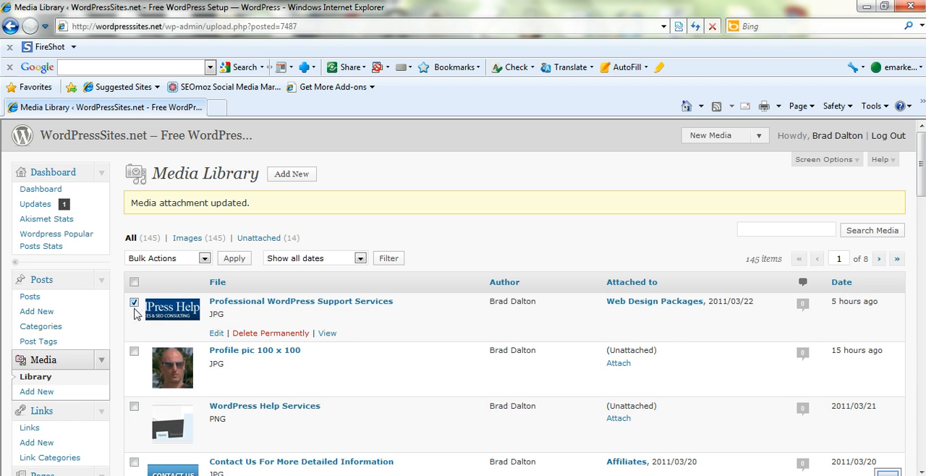
Select the third media item and bring up the Bulk Actions list for permanent deletion.
click(133, 350)
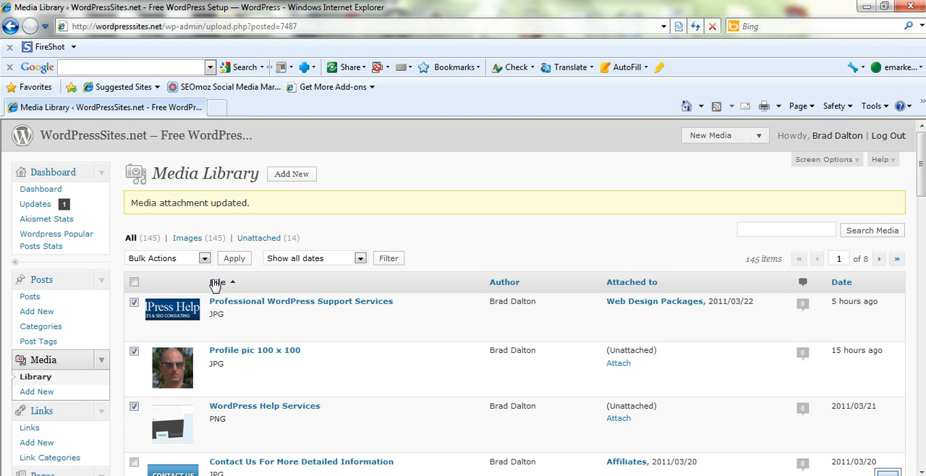
click(167, 257)
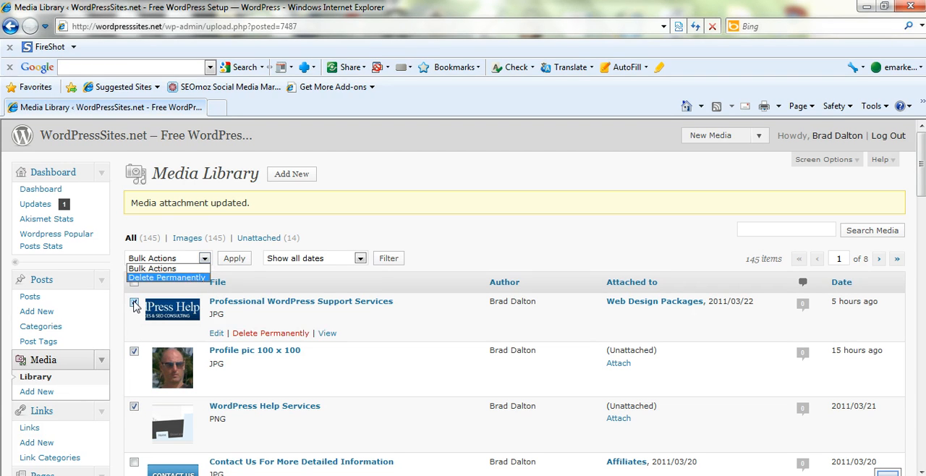